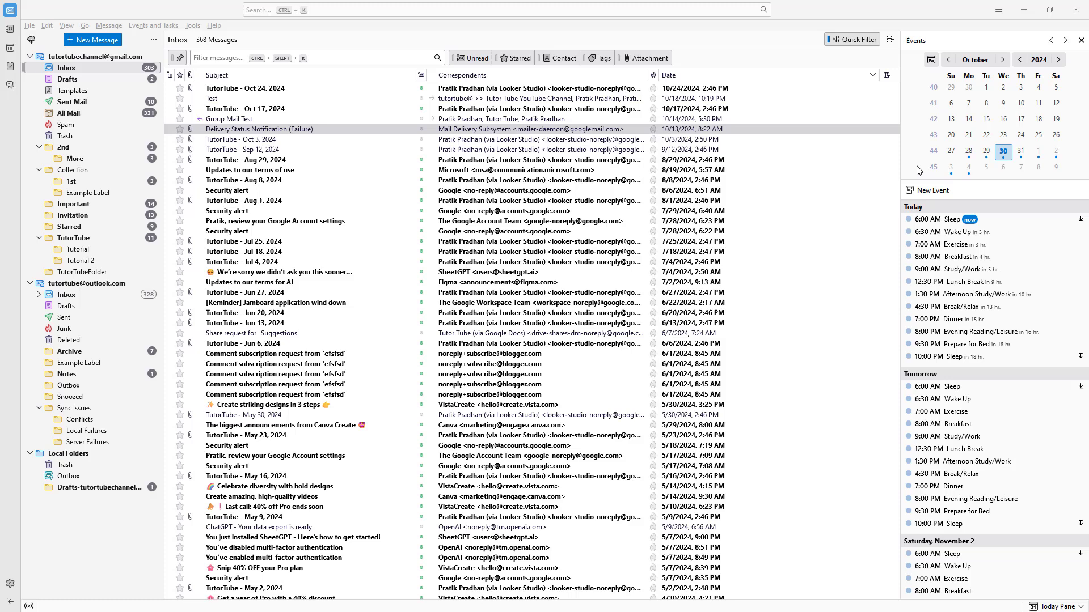
mouse_move(717, 41)
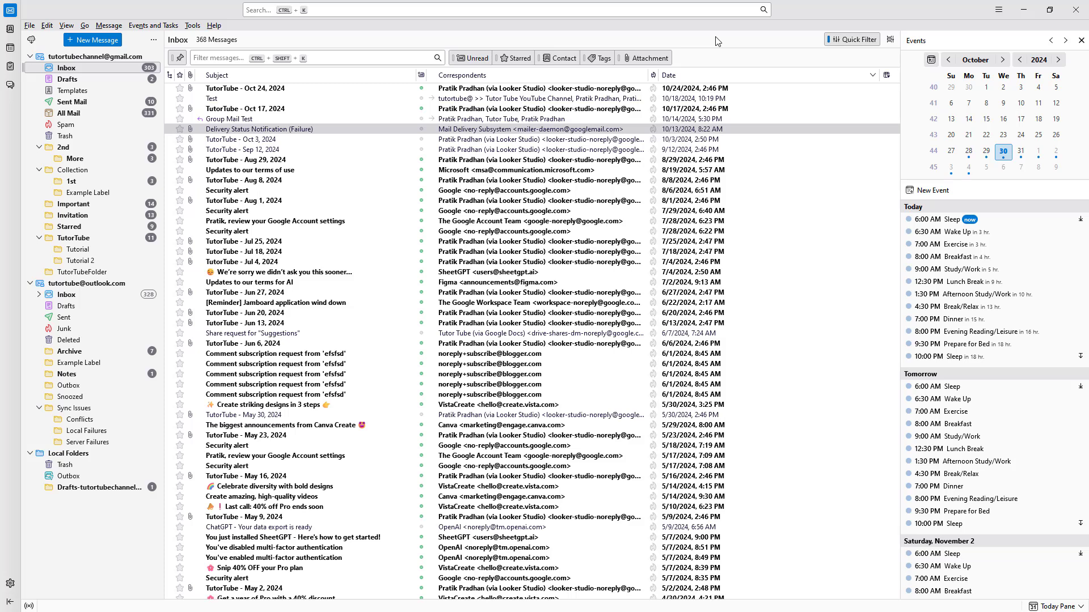
Open Thunderbird's Tools menu to reveal the Settings entry
left_click(192, 25)
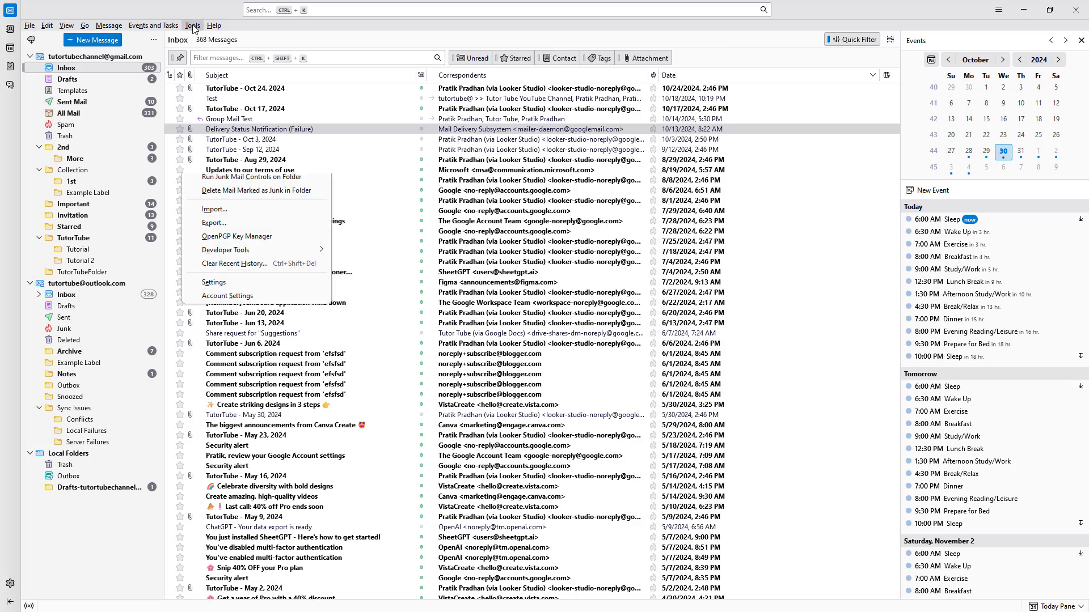
left_click(192, 25)
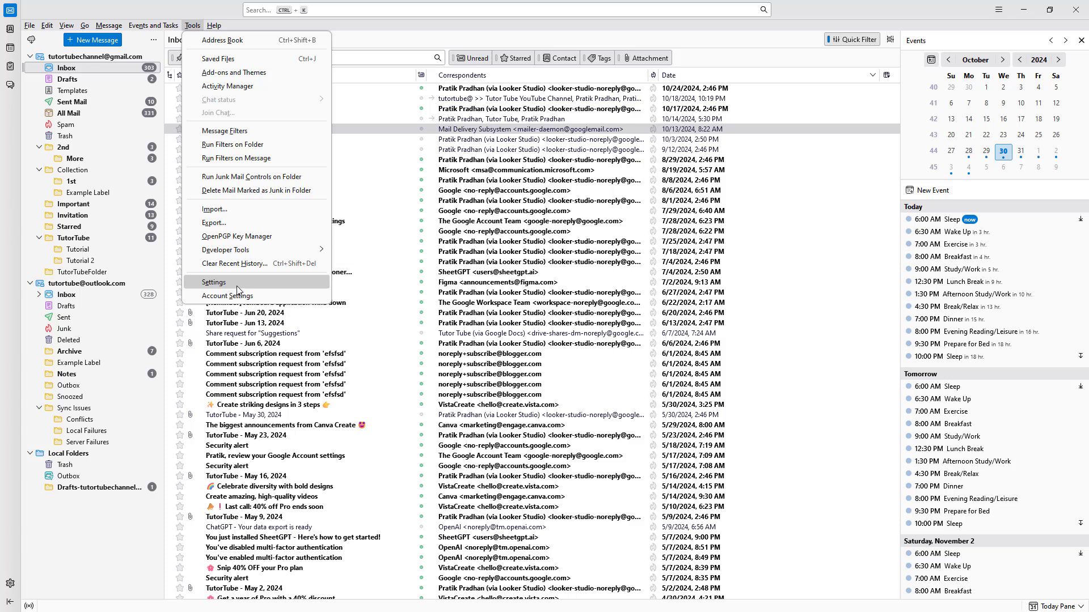
Open Settings and scroll the General page to Network & Disk Space, showing 33.9 MB cache
left_click(213, 281)
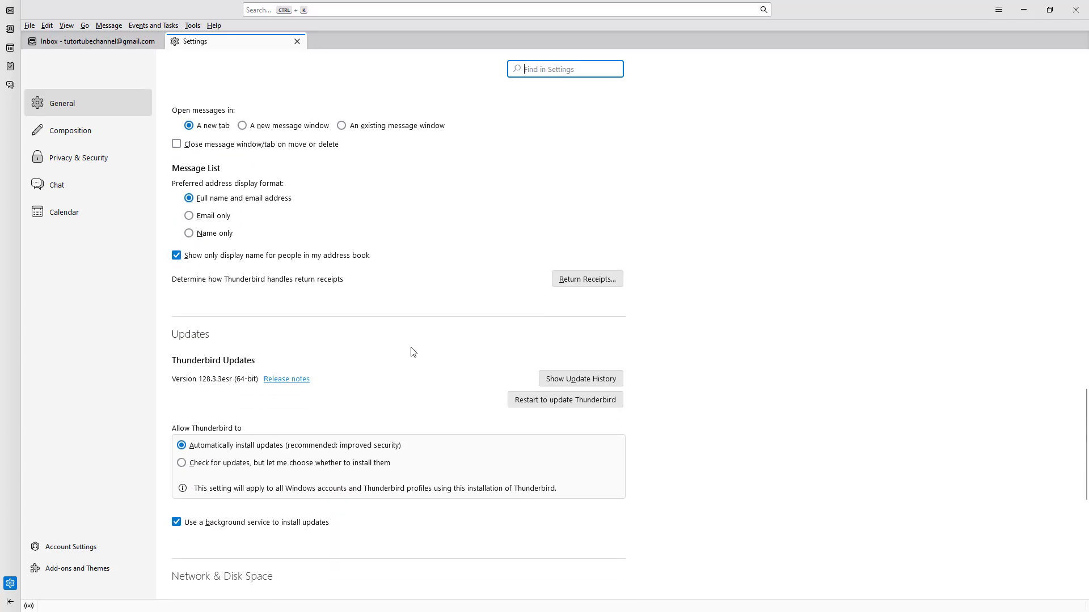
scroll("down", 3)
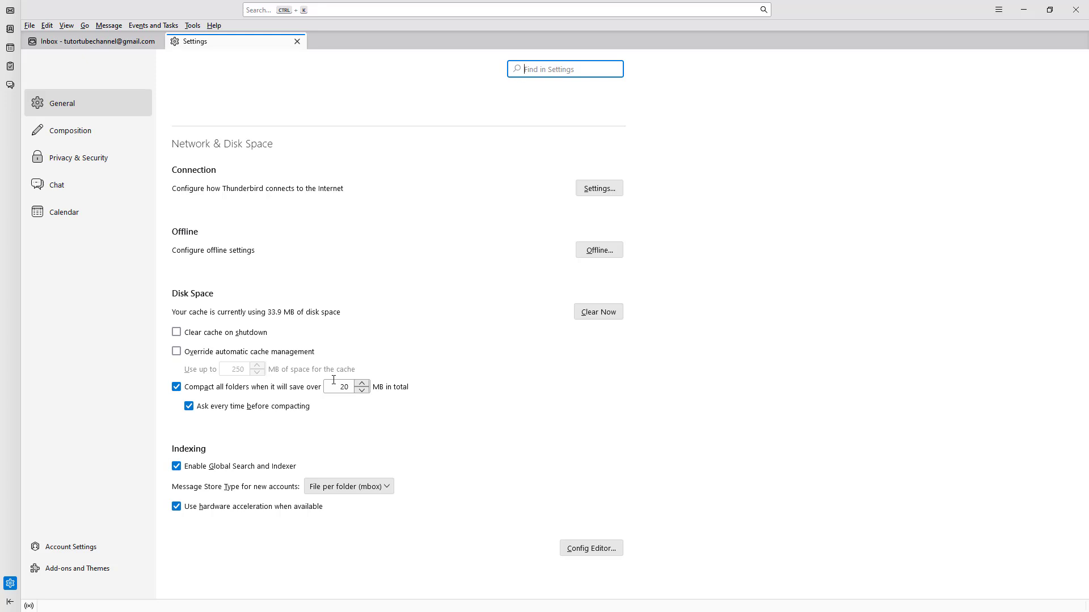
mouse_move(337, 340)
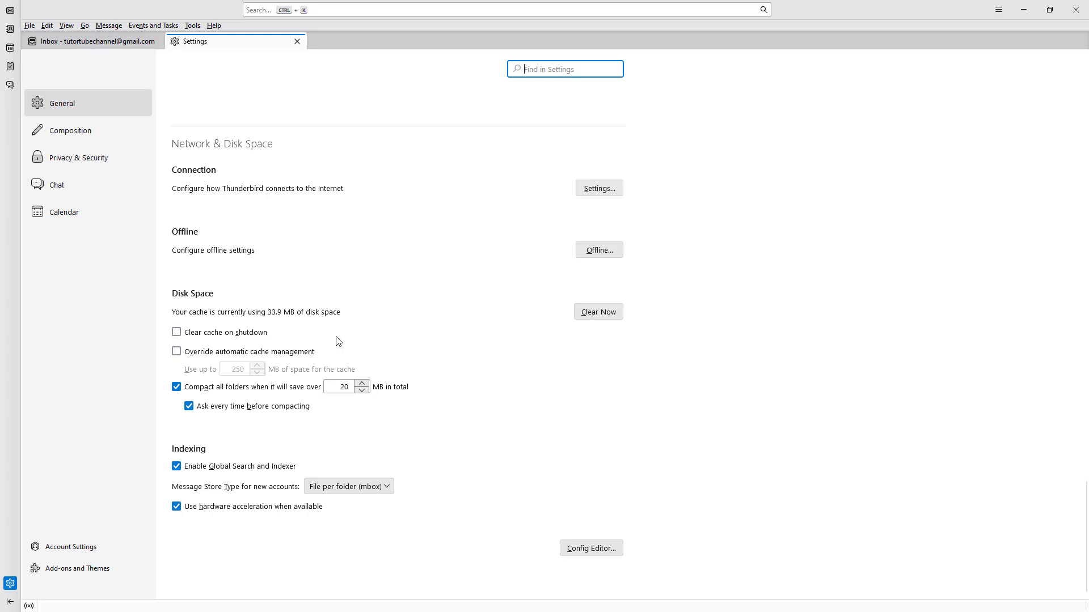
mouse_move(338, 312)
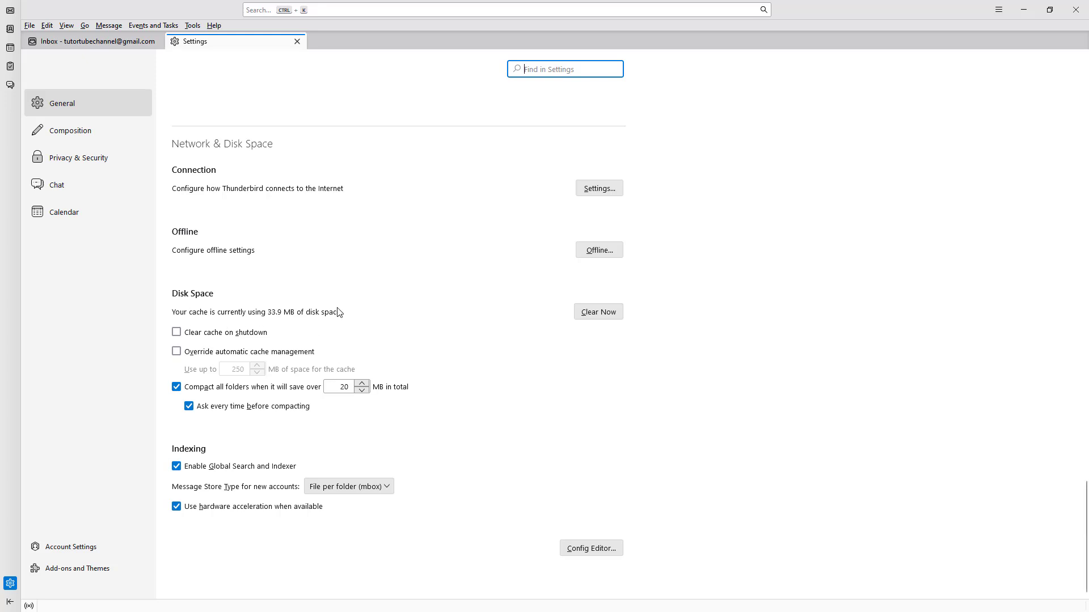
mouse_move(296, 319)
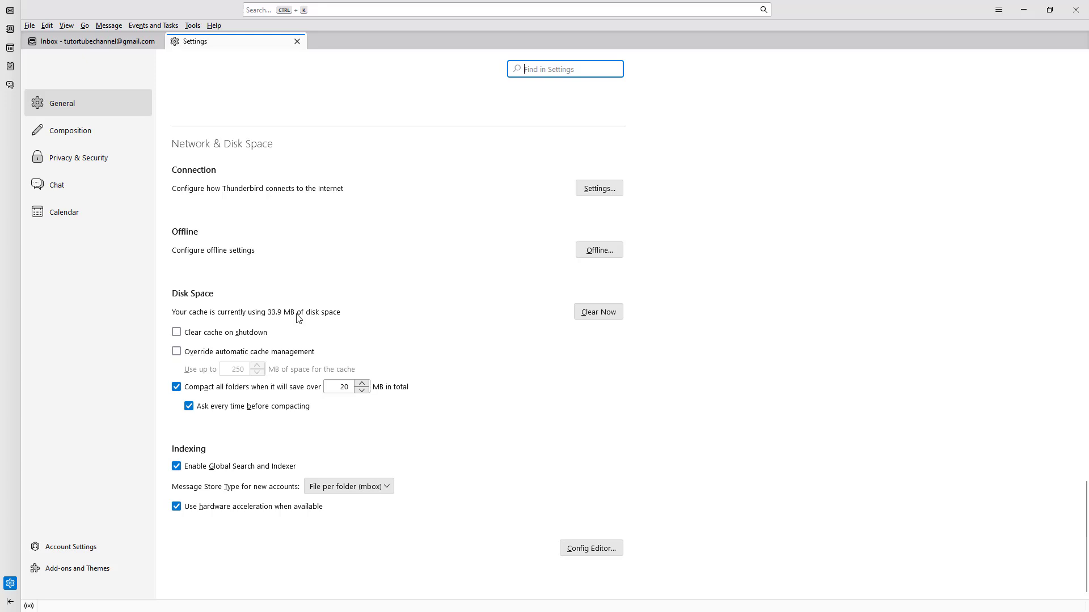
mouse_move(369, 312)
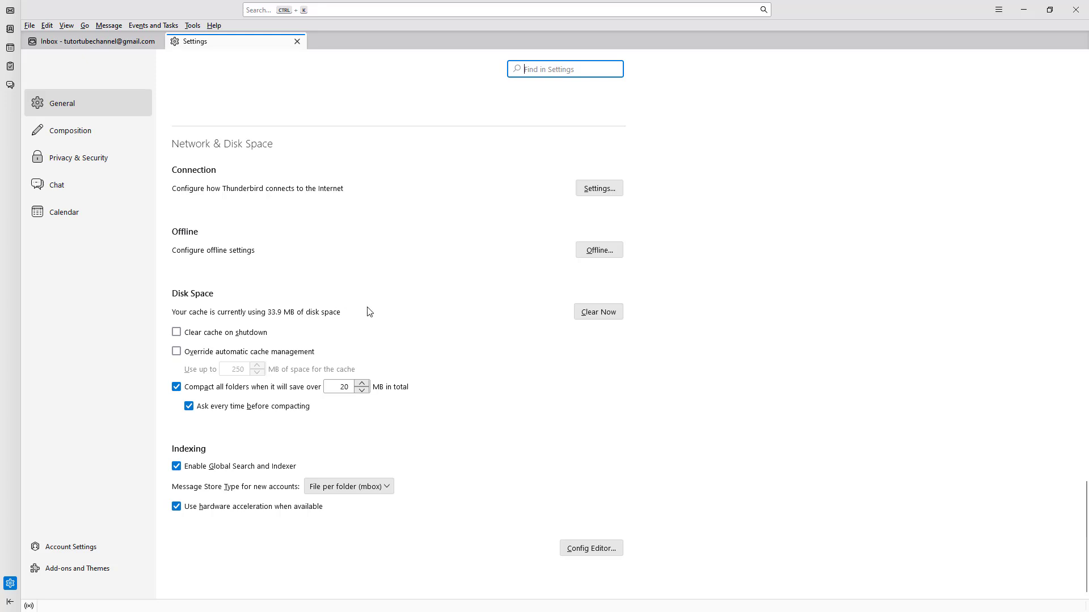
mouse_move(301, 318)
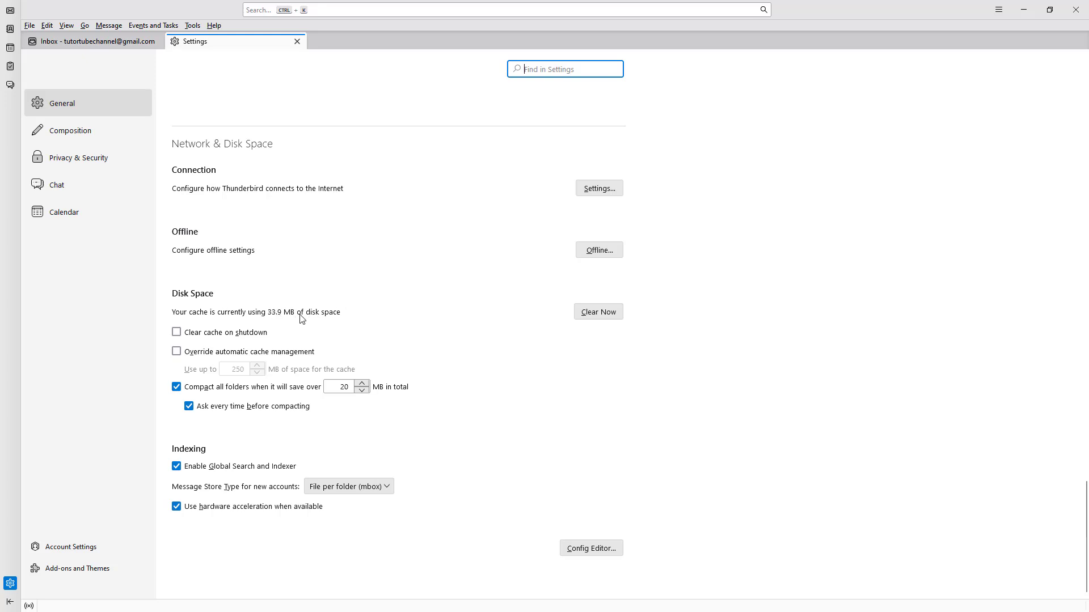
mouse_move(335, 315)
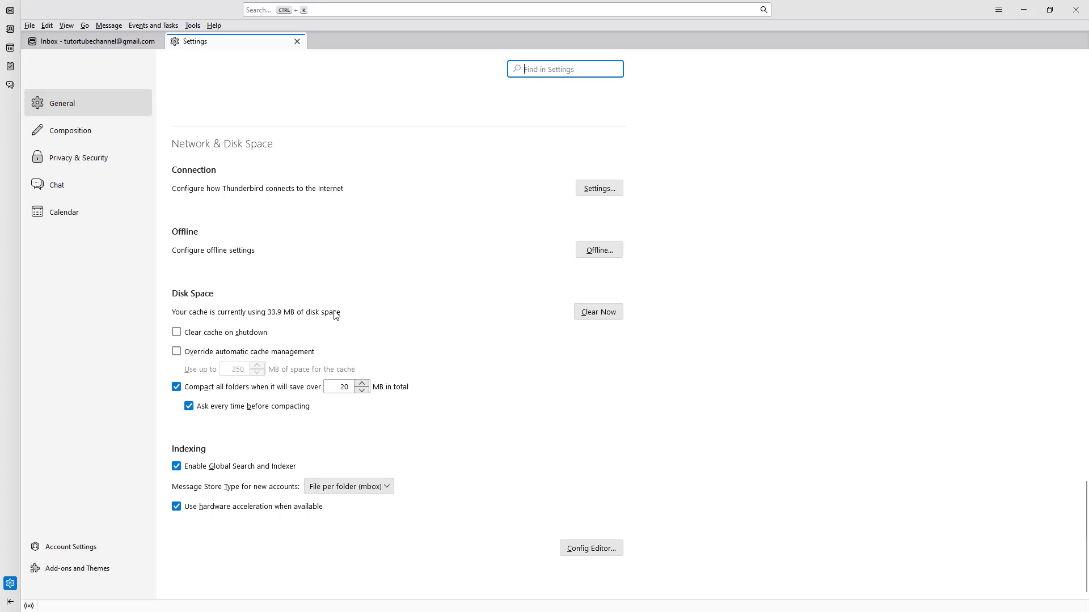
mouse_move(581, 323)
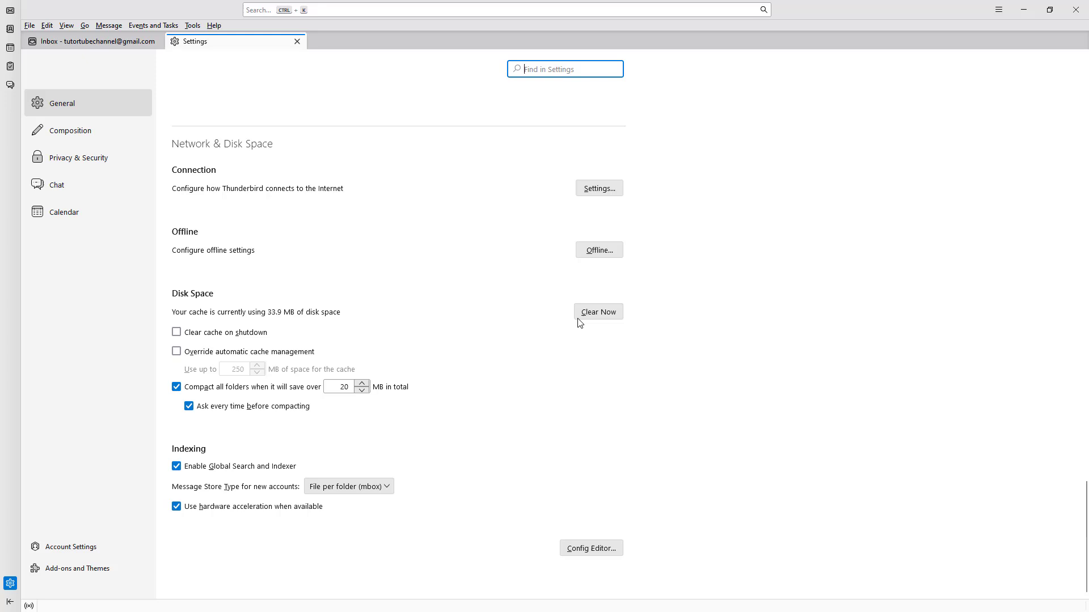
Clear the 33.9 MB disk cache so it reports 0 bytes used
left_click(598, 312)
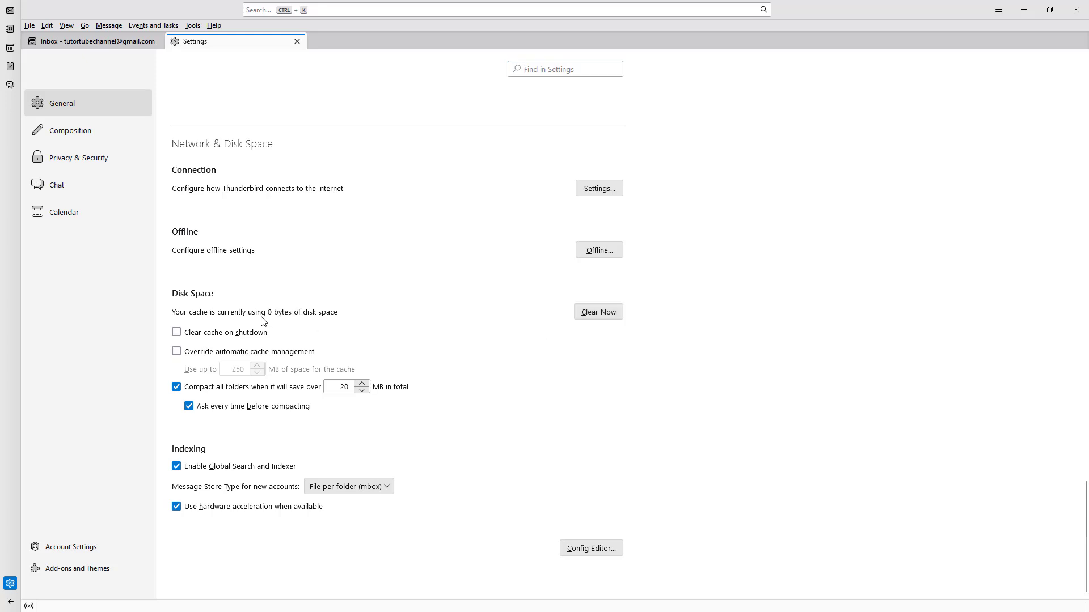
mouse_move(287, 321)
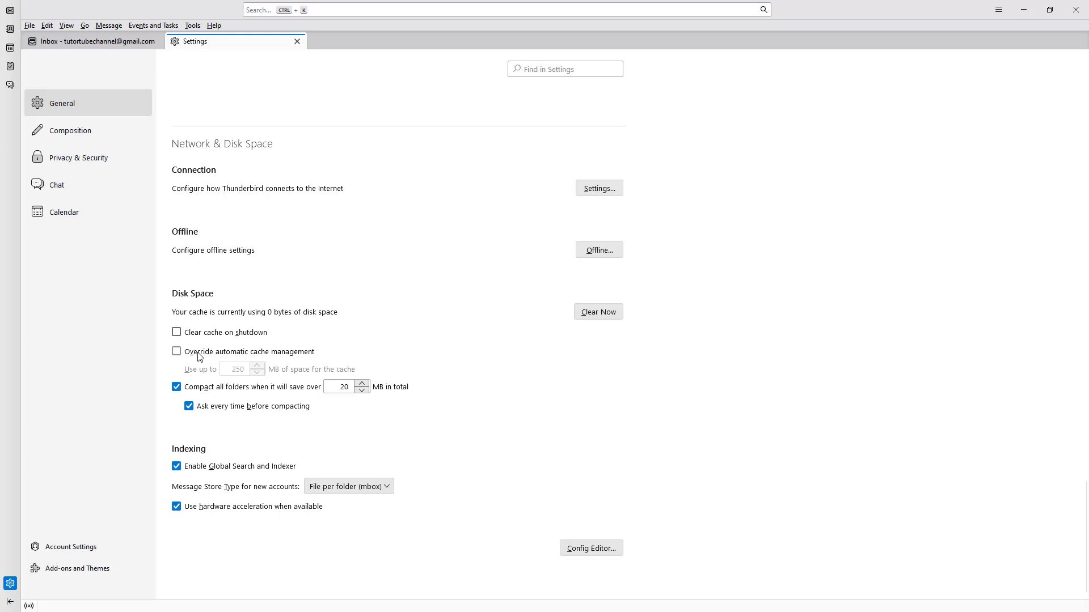
Enable 'Clear cache on shutdown' and 'Override automatic cache management'
left_click(176, 332)
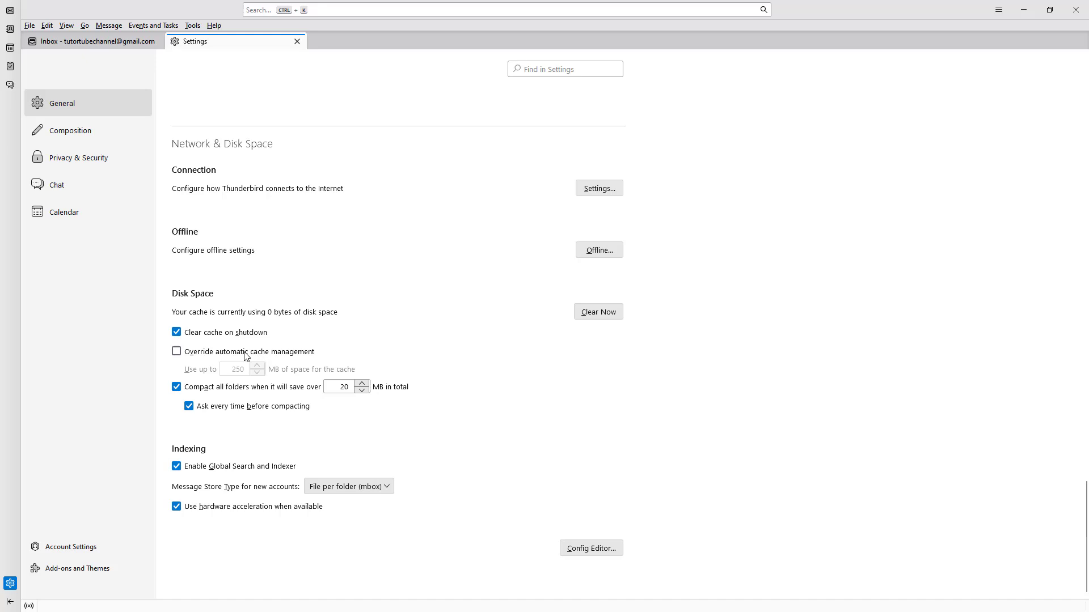
left_click(176, 351)
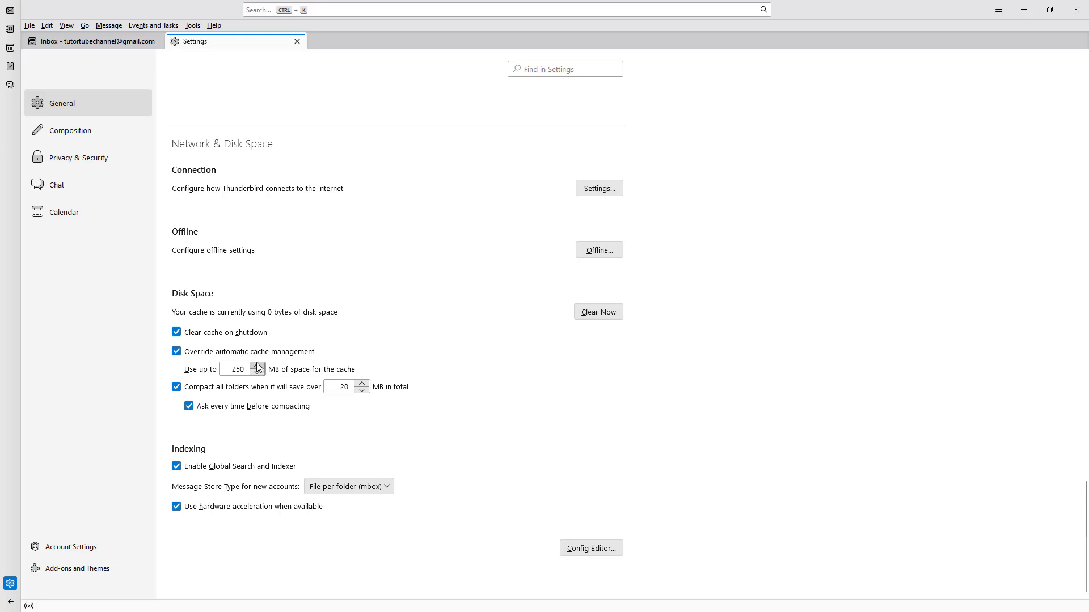
Raise the 'Use up to' cache limit from 250 MB to 300 MB
left_click(257, 365)
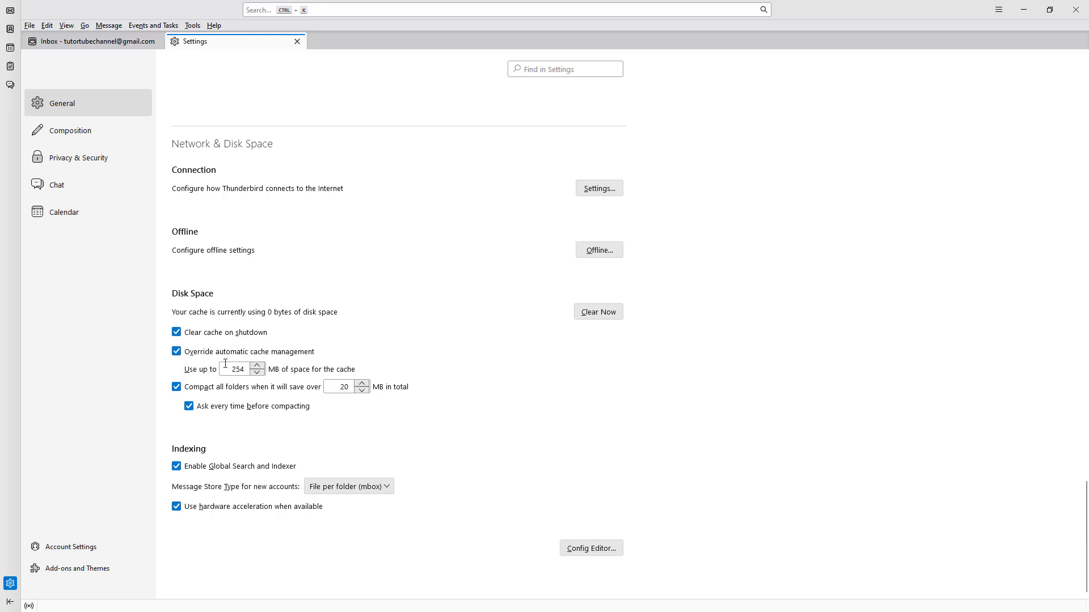
type("300")
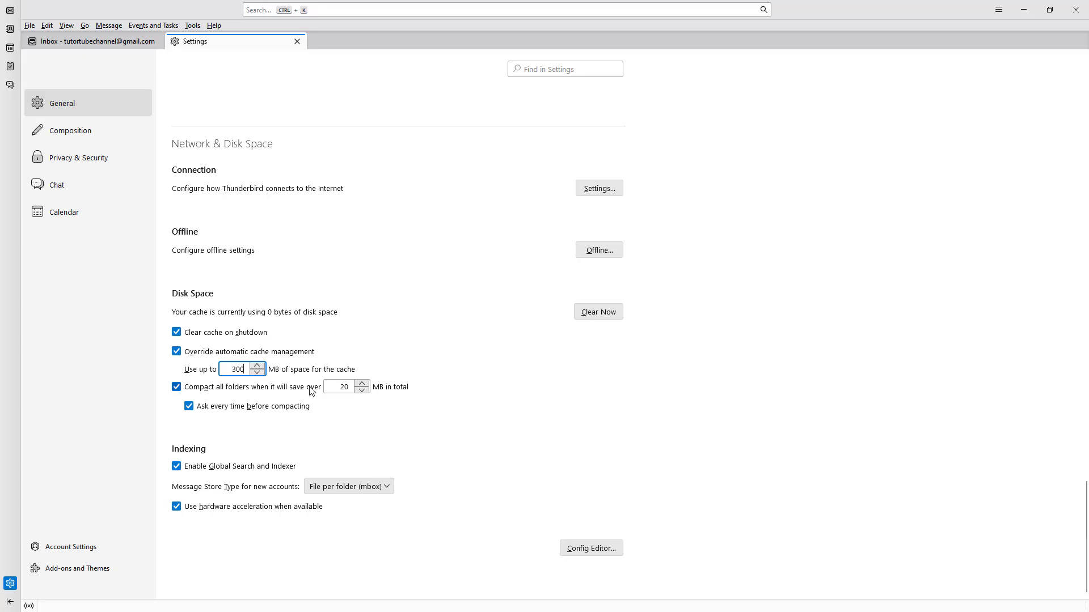
mouse_move(271, 397)
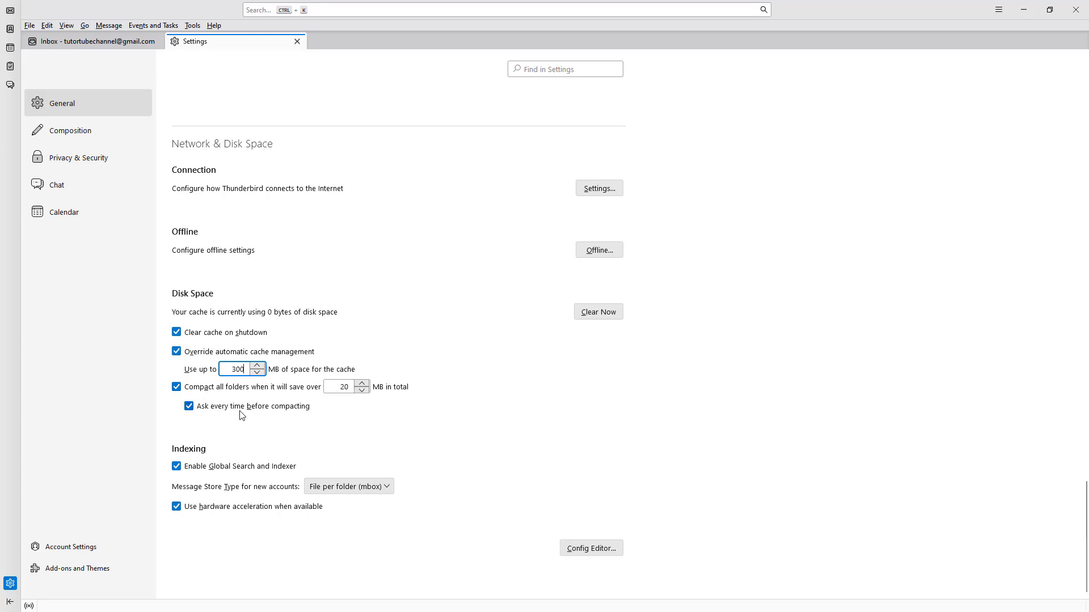
mouse_move(341, 417)
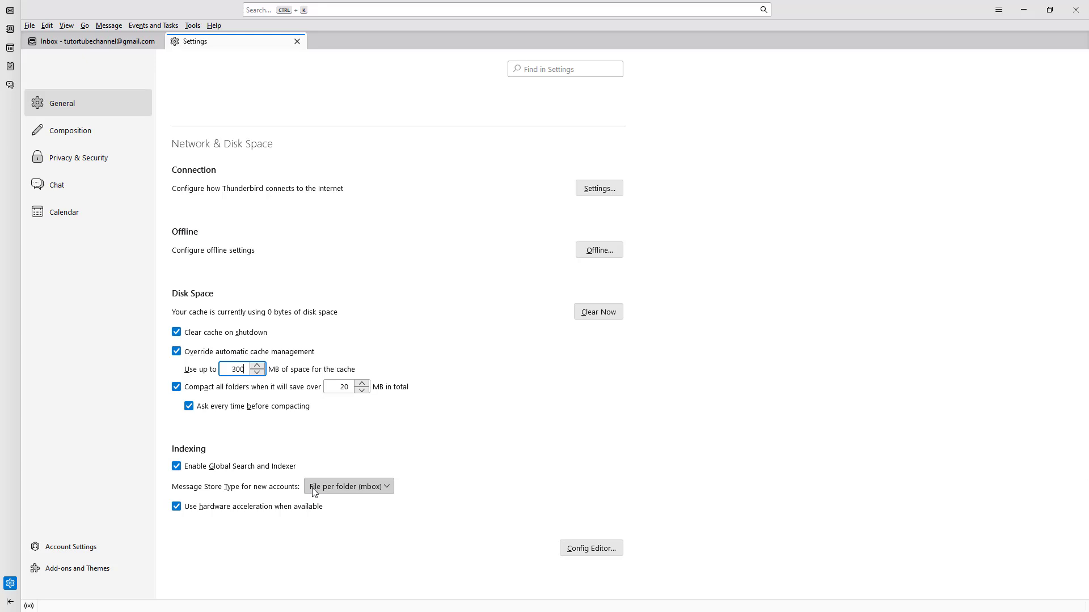
left_click(348, 485)
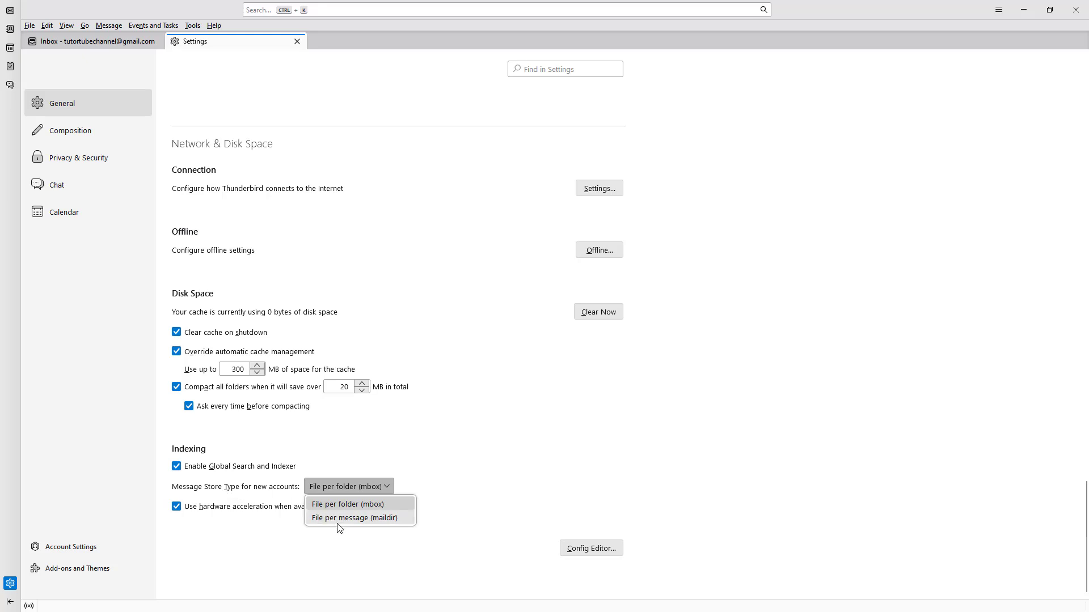
mouse_move(398, 522)
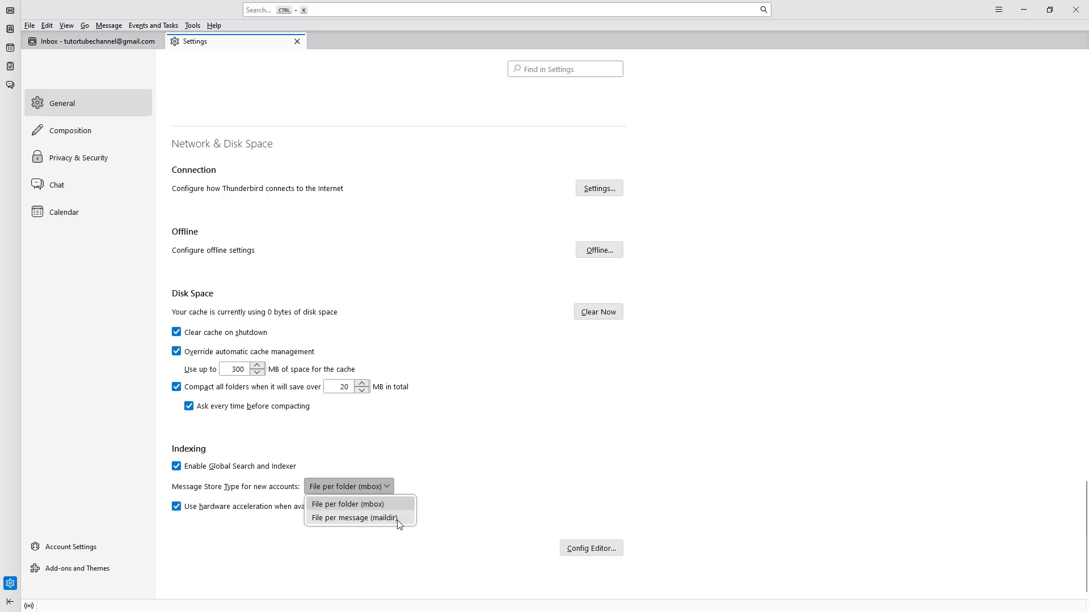
left_click(349, 504)
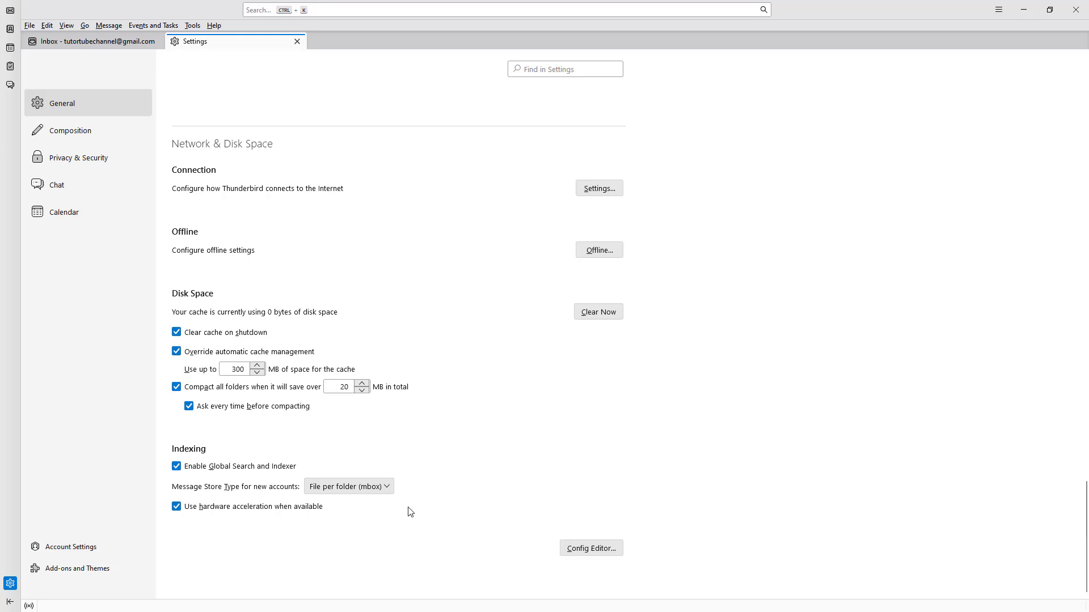
left_click(348, 486)
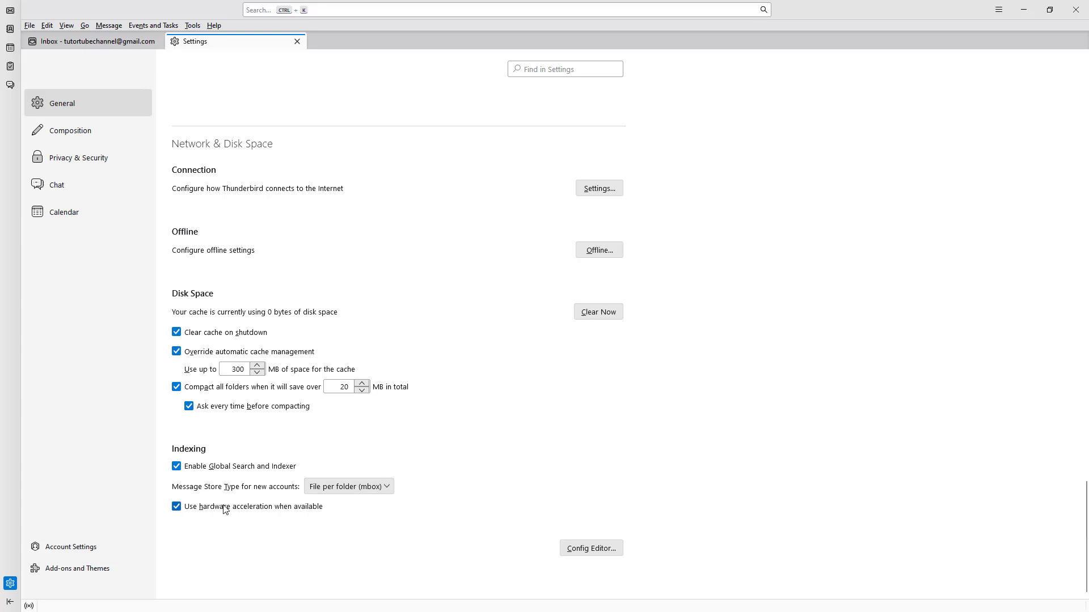
mouse_move(291, 517)
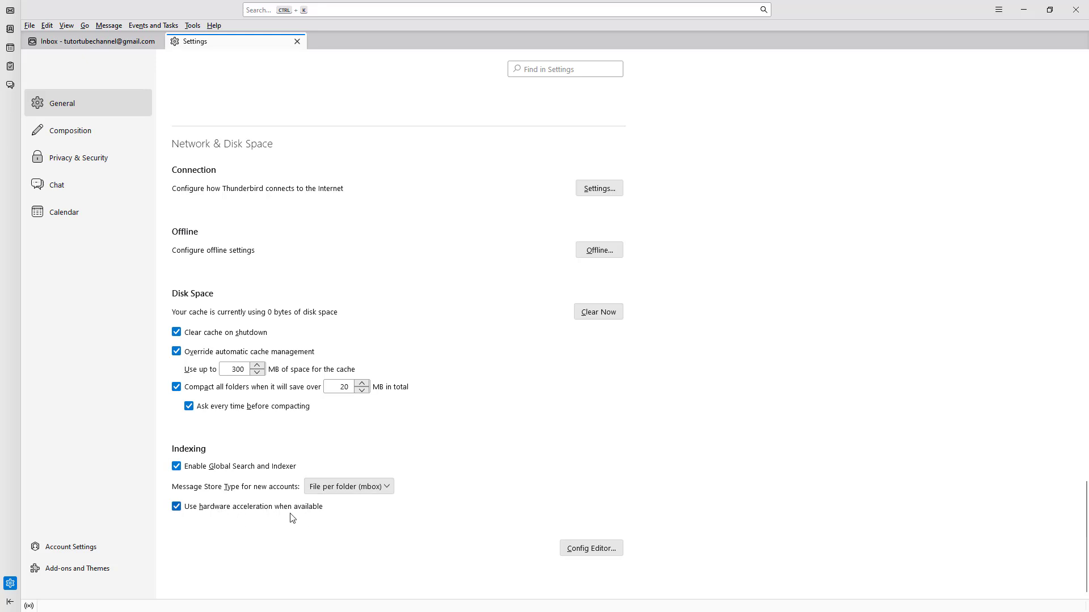
mouse_move(299, 510)
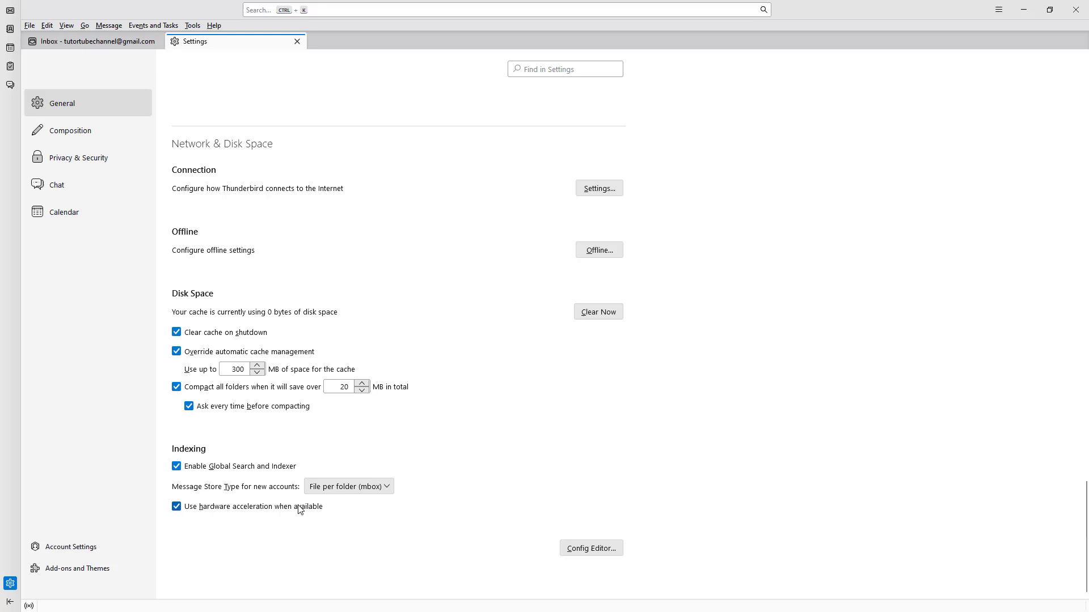